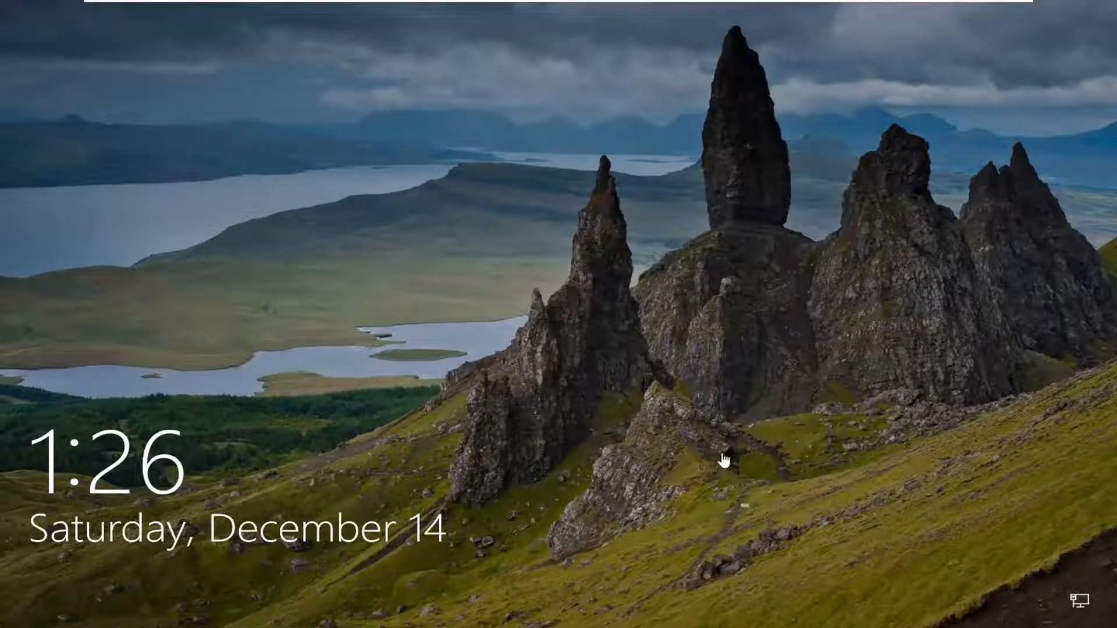
mouse_move(738, 531)
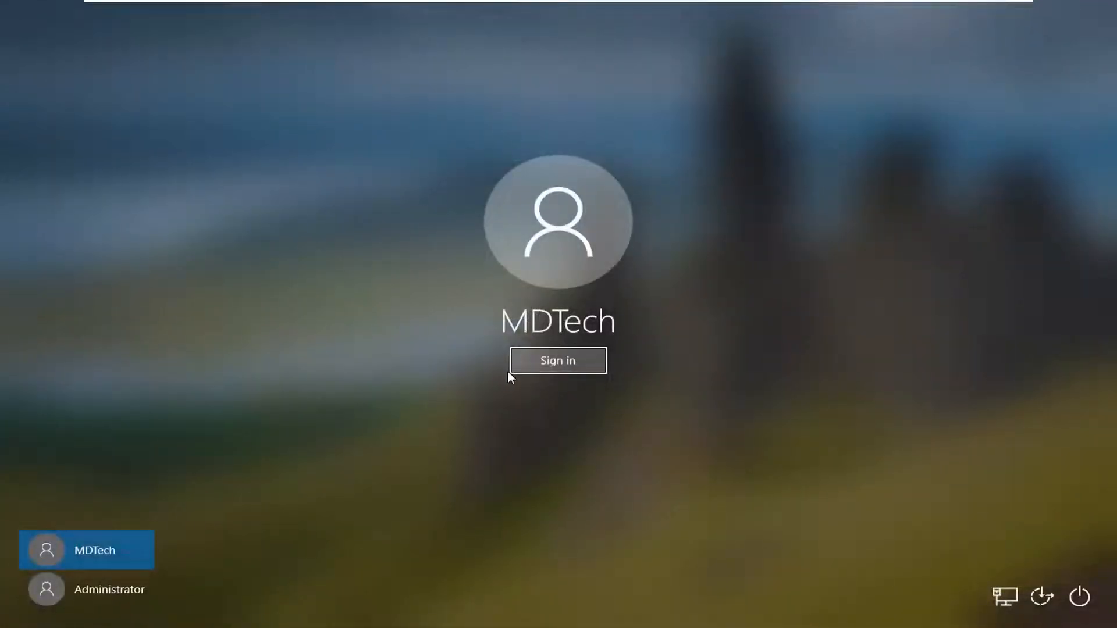
mouse_move(807, 582)
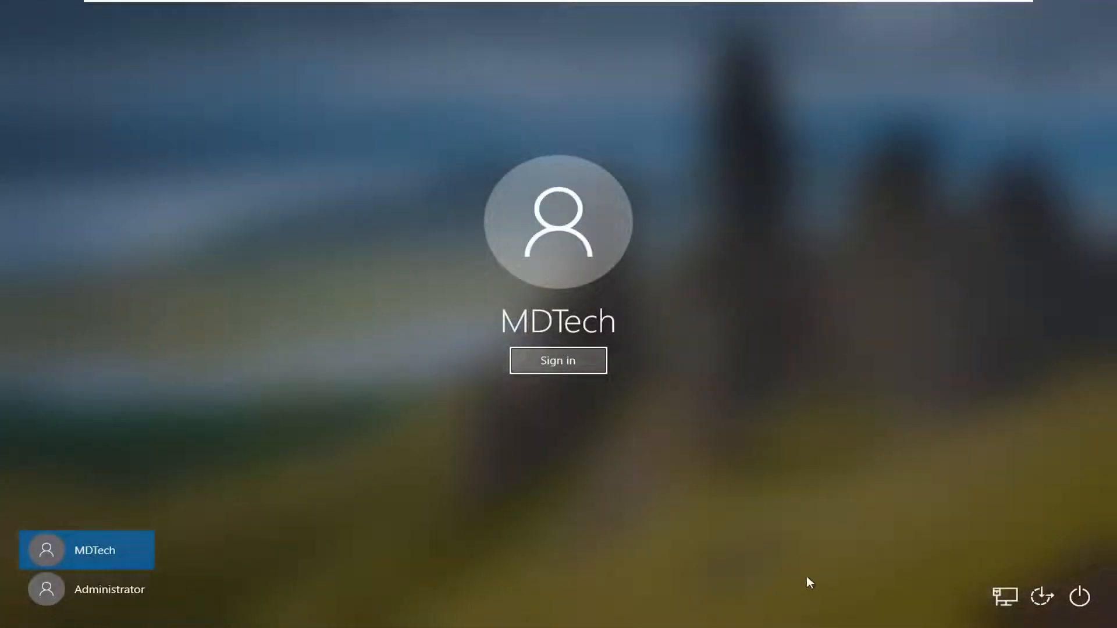
mouse_move(714, 482)
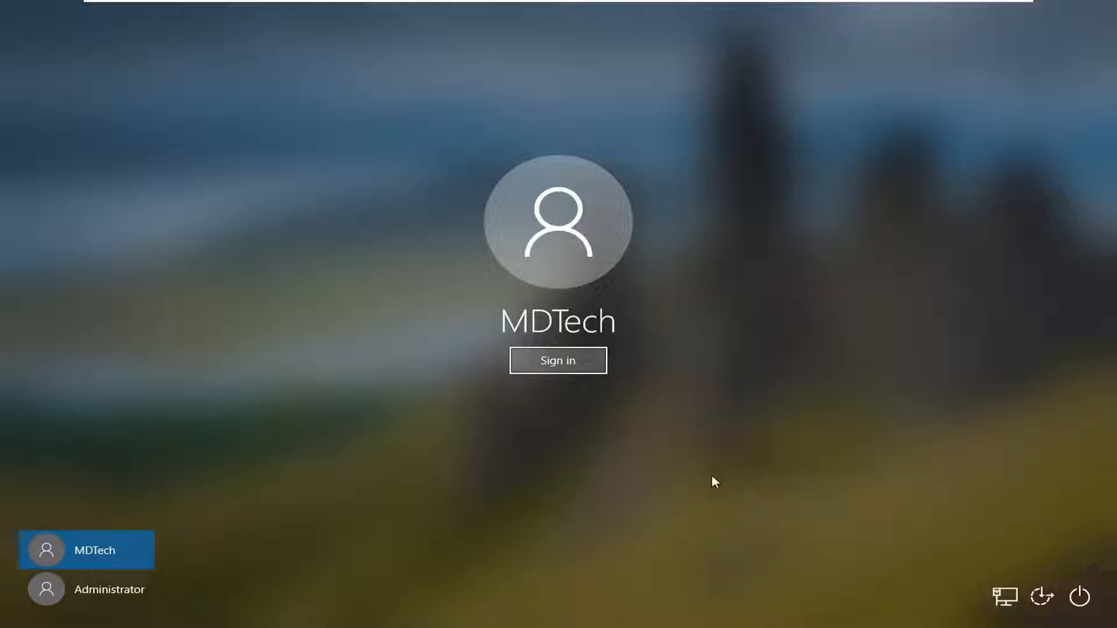
mouse_move(350, 295)
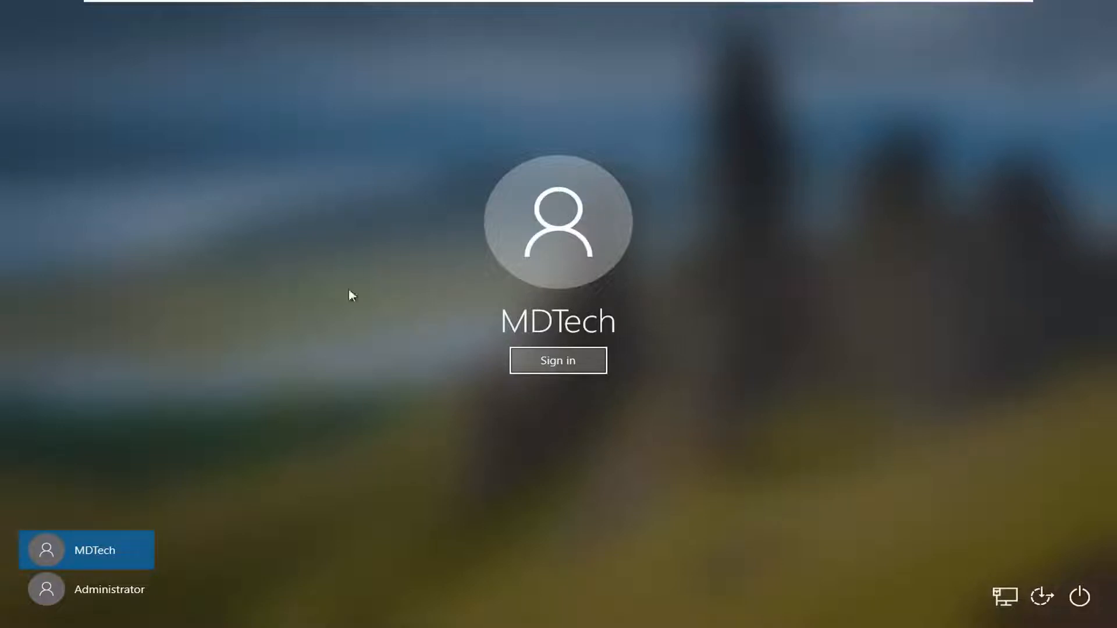
mouse_move(437, 308)
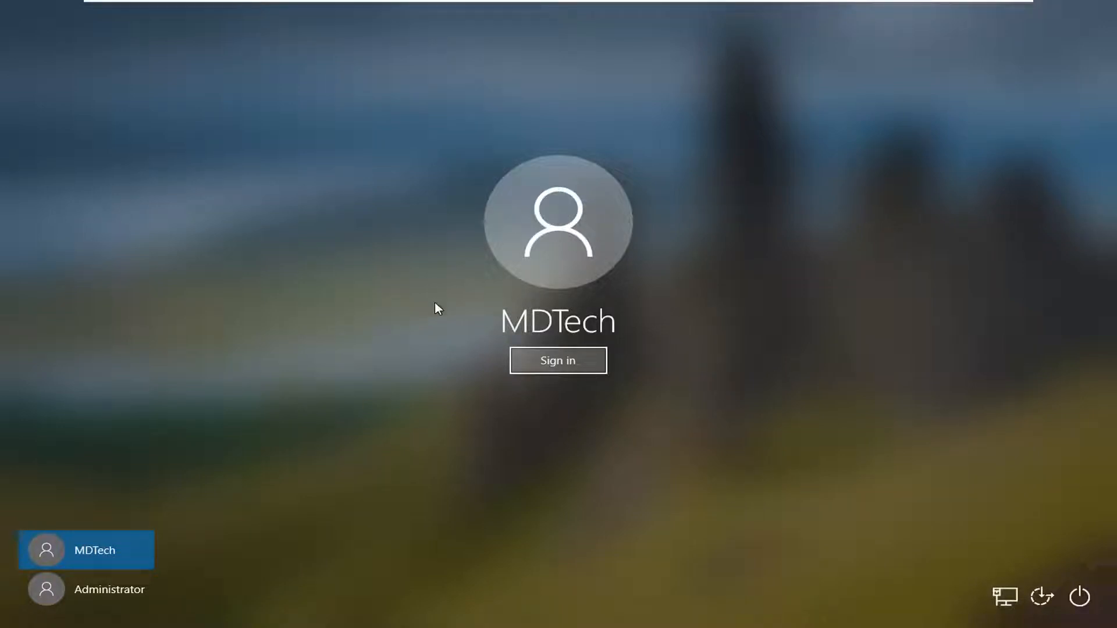
mouse_move(421, 286)
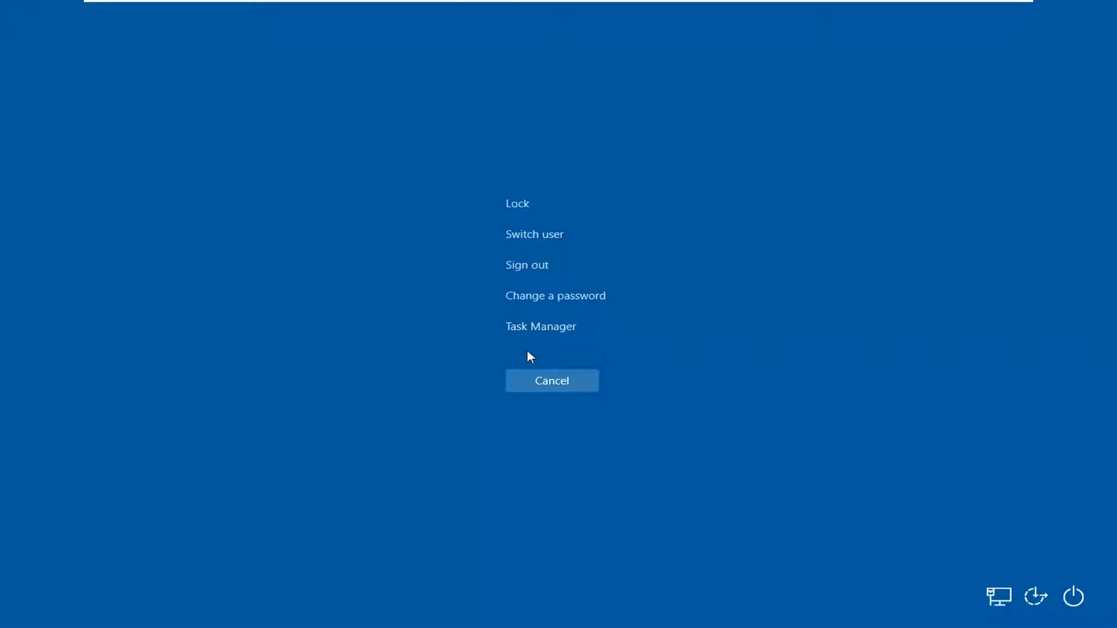
mouse_move(538, 240)
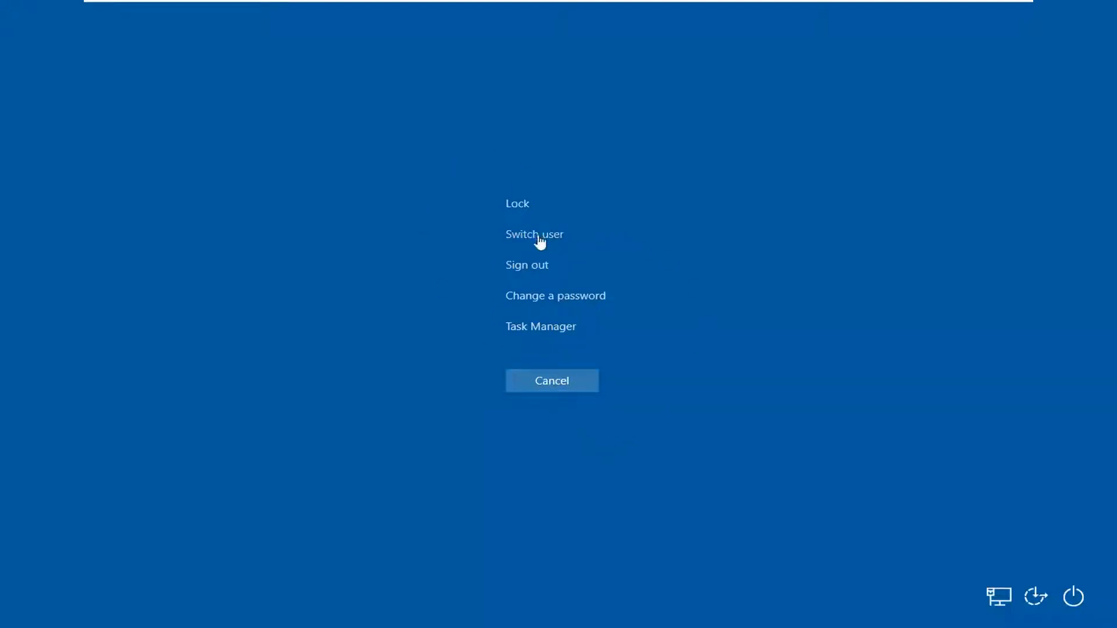
mouse_move(538, 202)
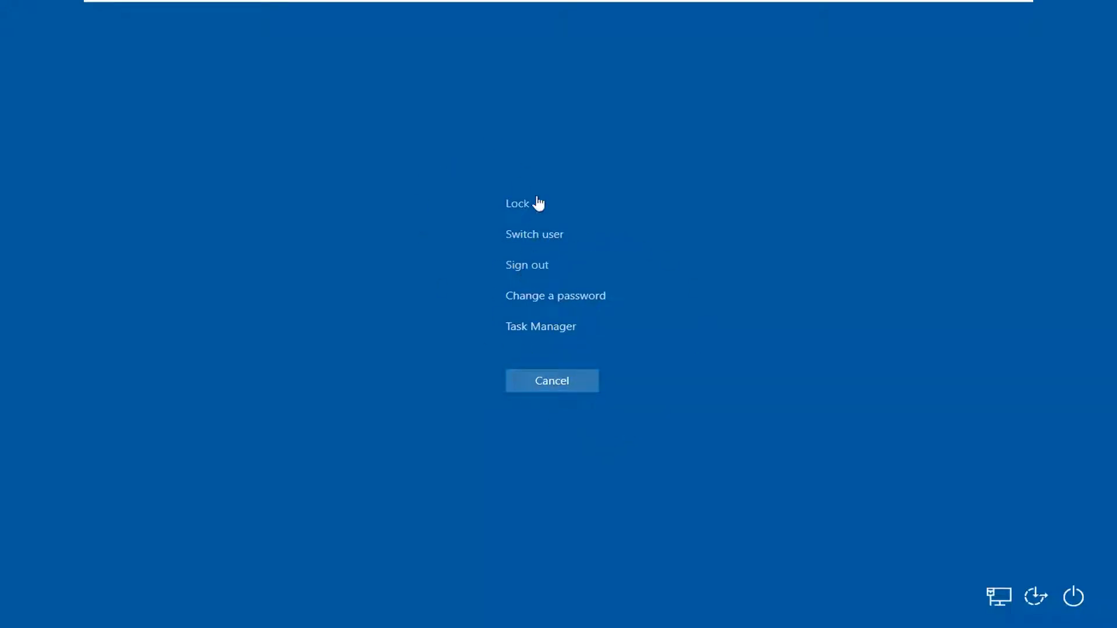
mouse_move(1072, 596)
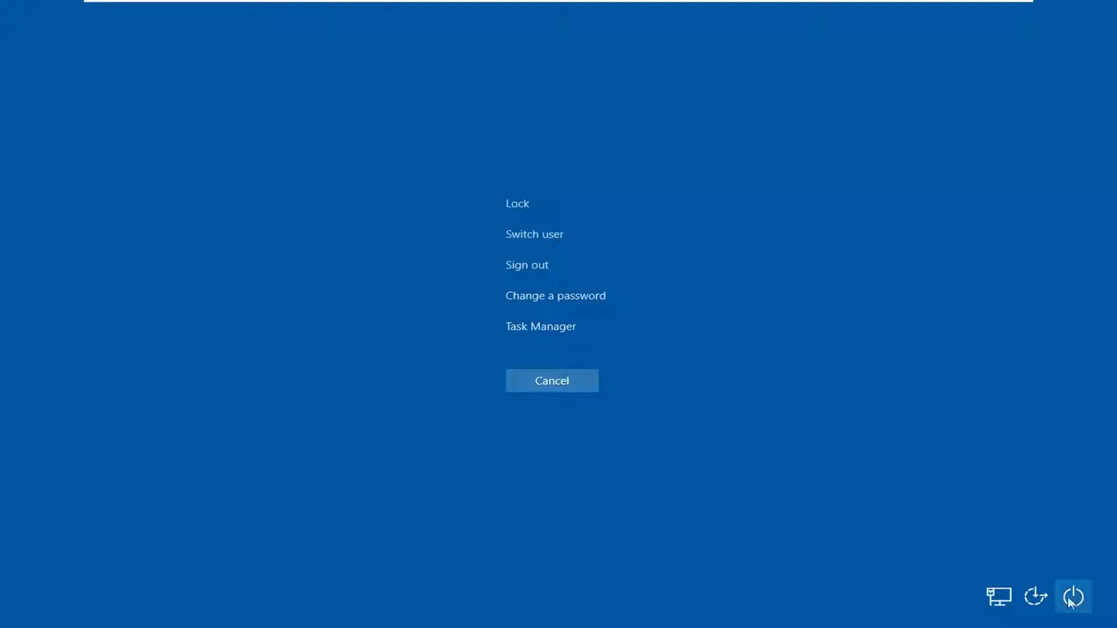
mouse_move(526, 246)
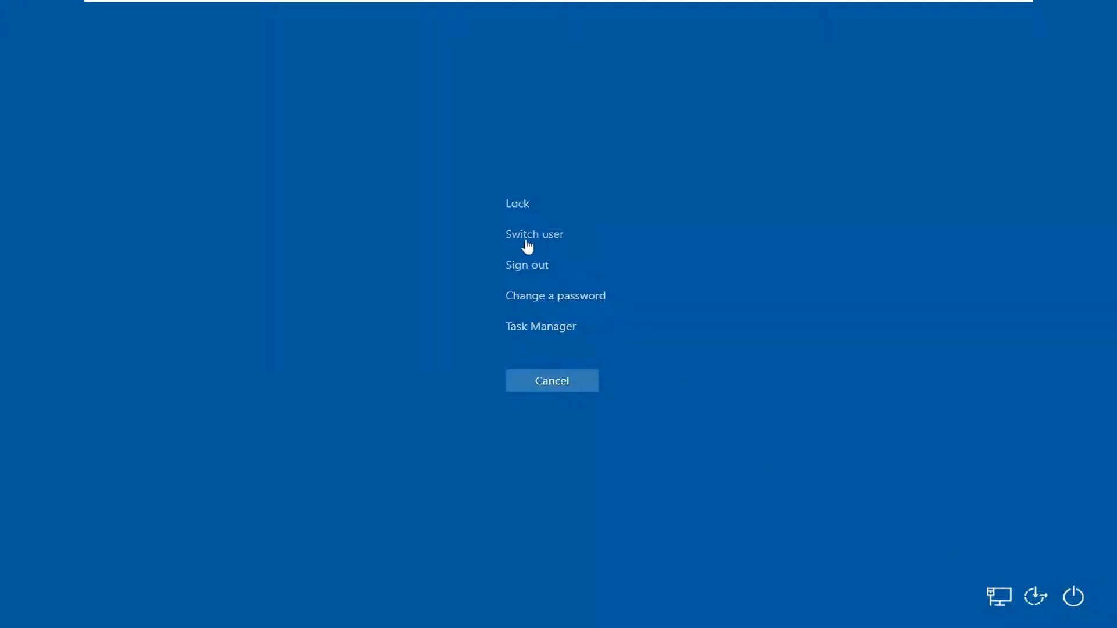
Step: Return from the security options to the account screen and sign in to reach the desktop
left_click(534, 233)
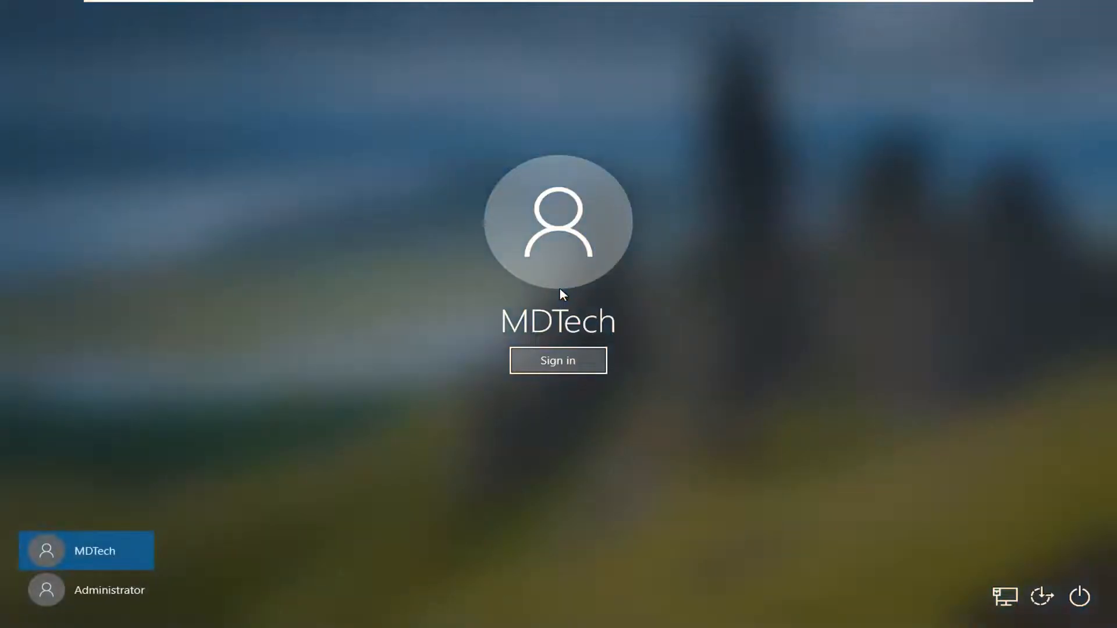
mouse_move(489, 427)
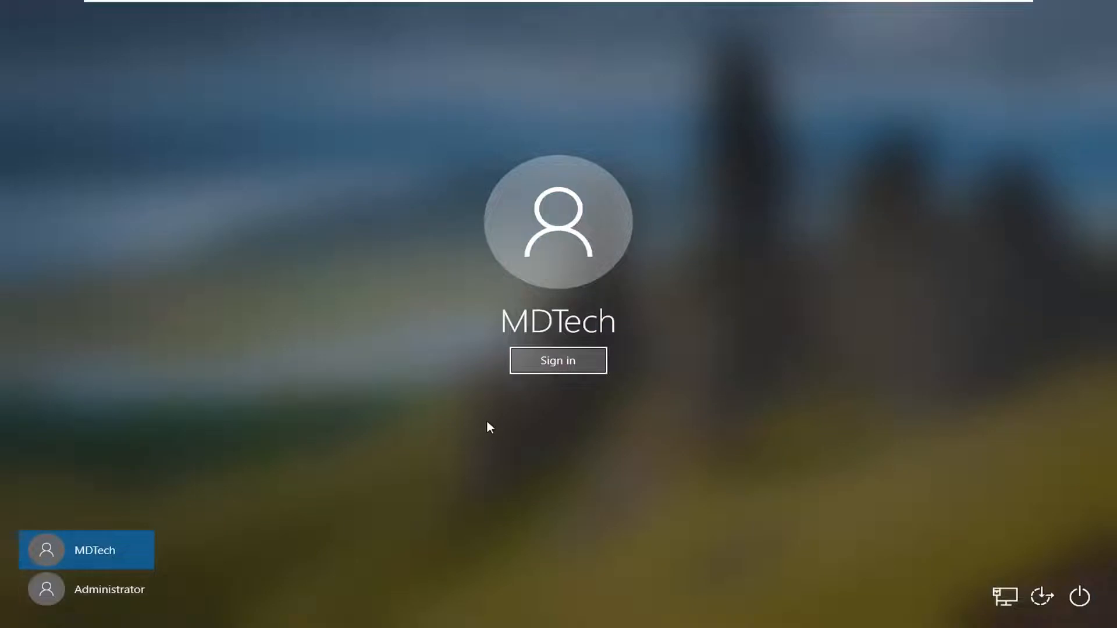
mouse_move(547, 339)
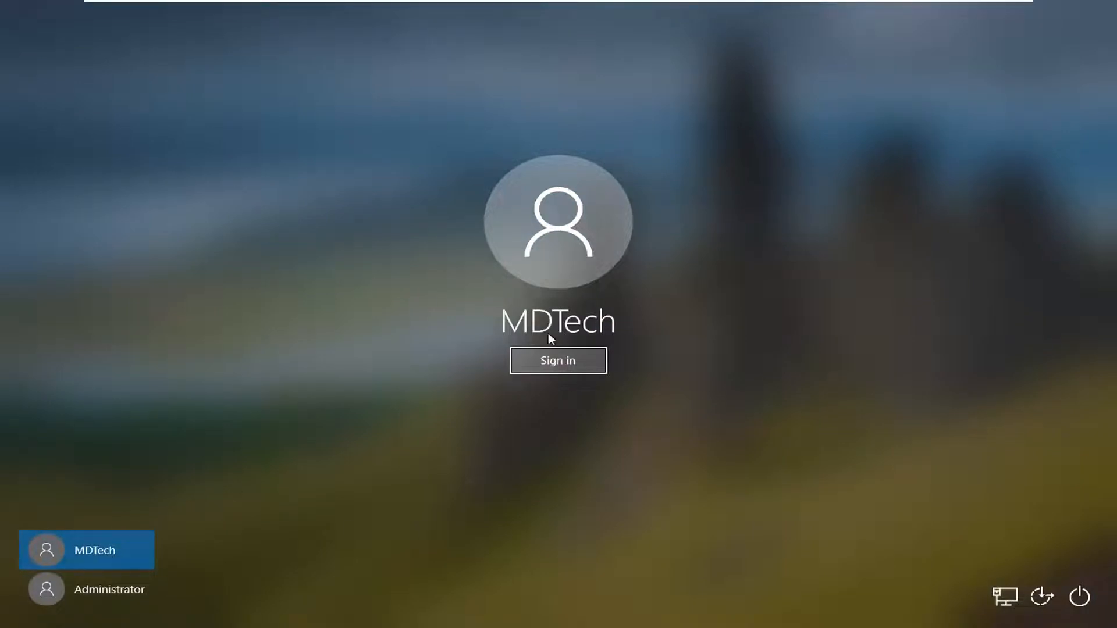
left_click(557, 359)
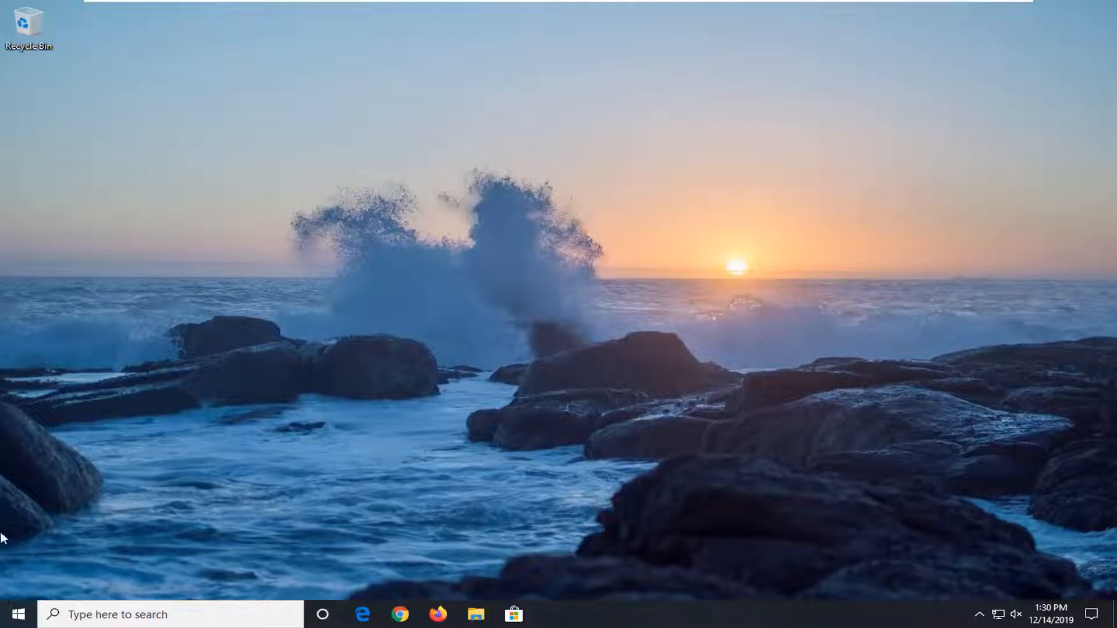
Step: Search 'system restore' from Start and launch the System Restore wizard
left_click(12, 615)
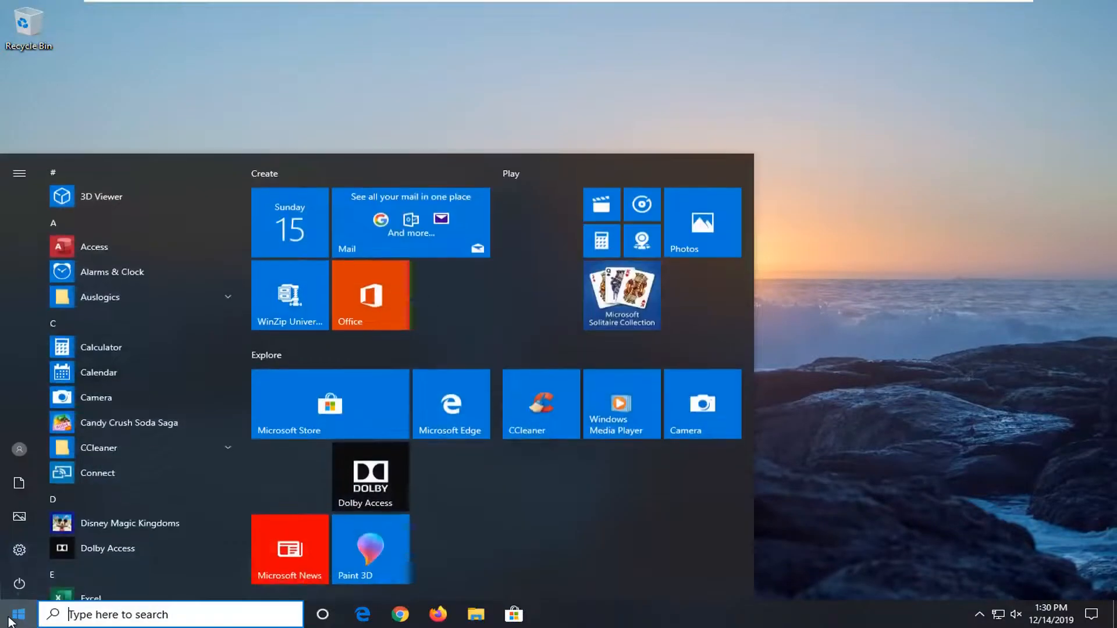
type("system restore")
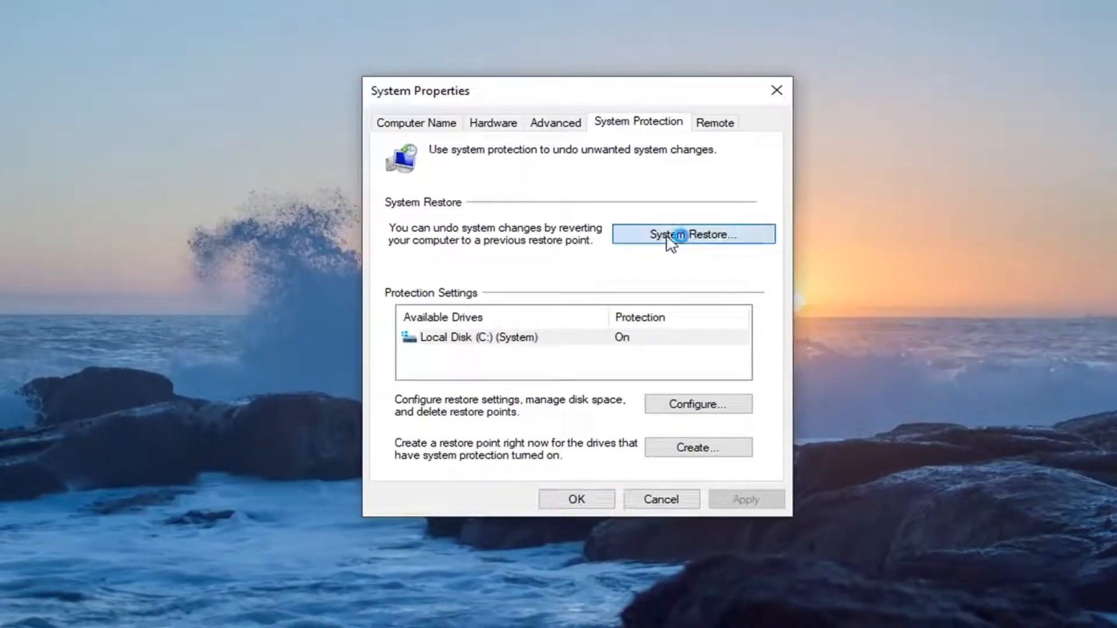
left_click(691, 234)
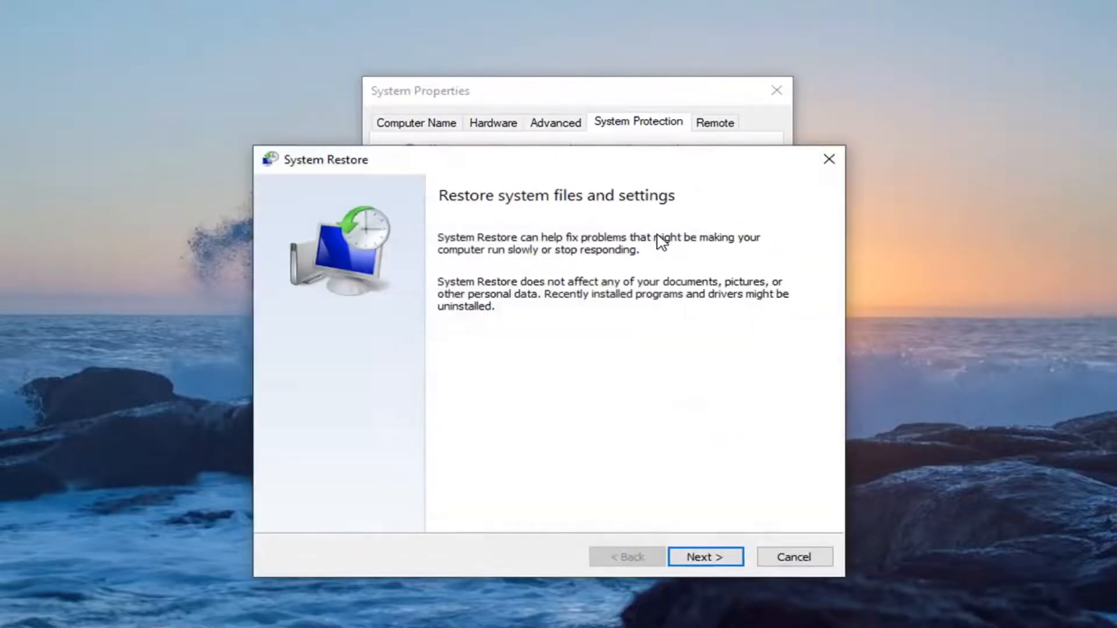
Step: View the automatic restore point from 12/14/2019, then back out and close System Properties
left_click(705, 557)
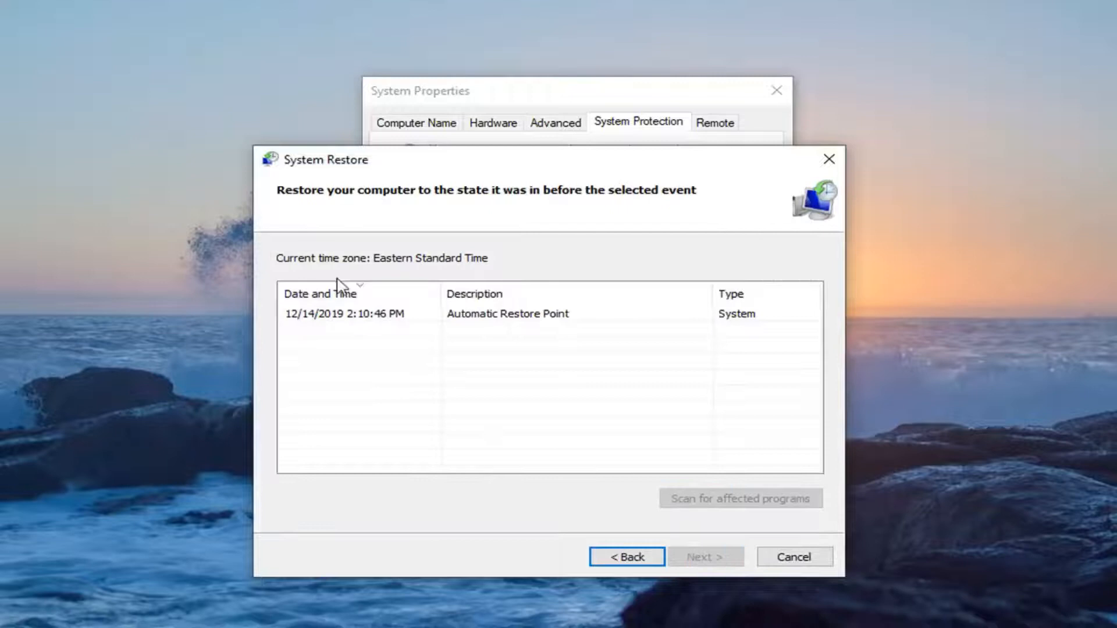
left_click(506, 313)
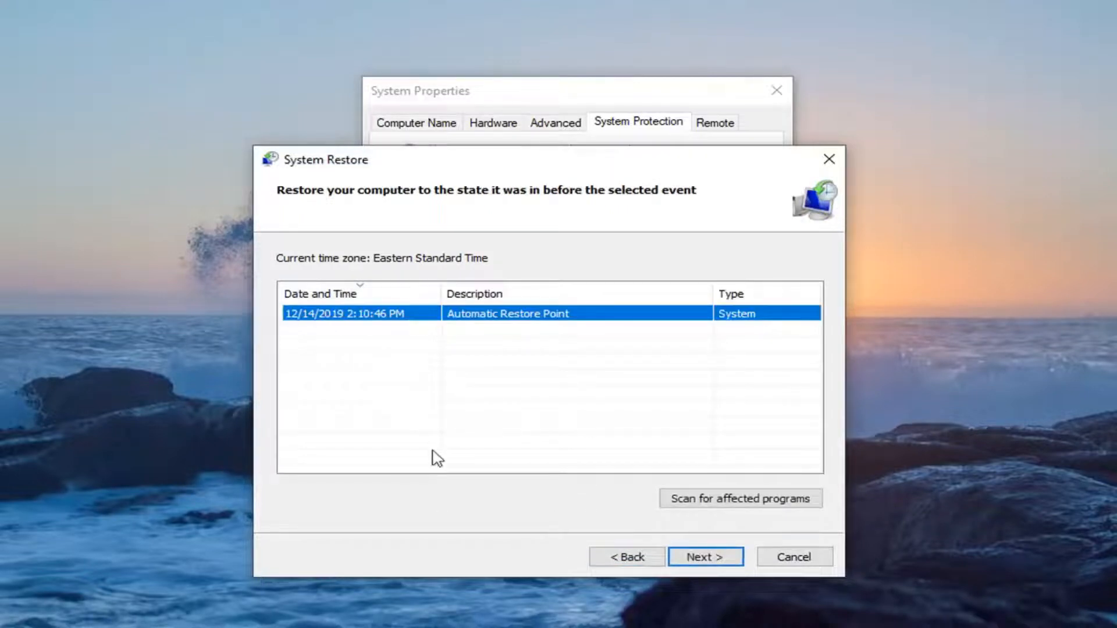
mouse_move(478, 350)
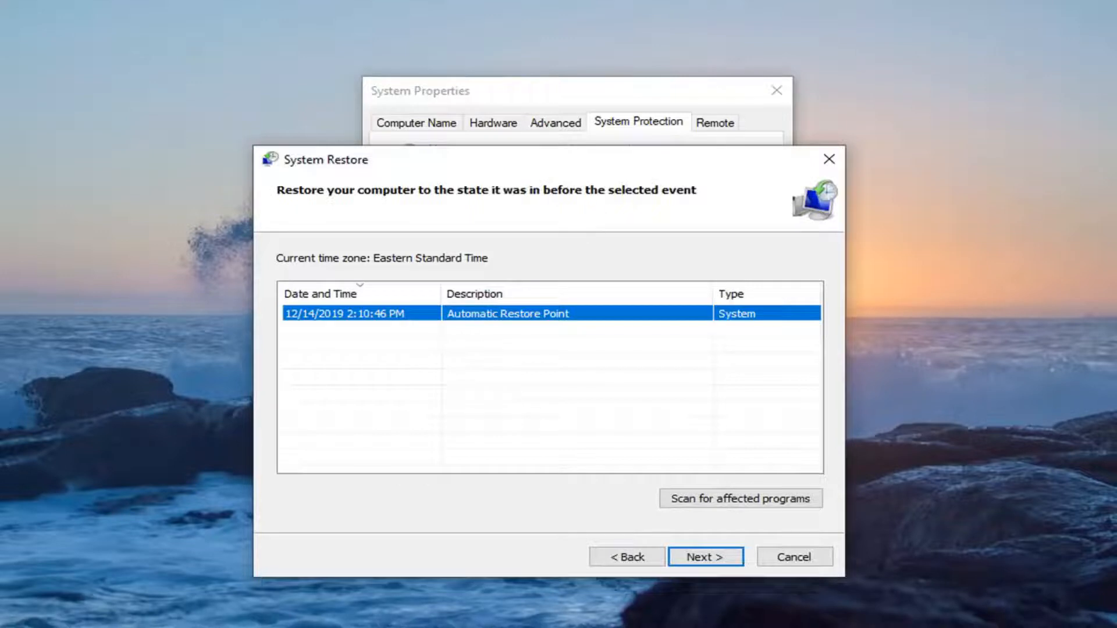
mouse_move(965, 321)
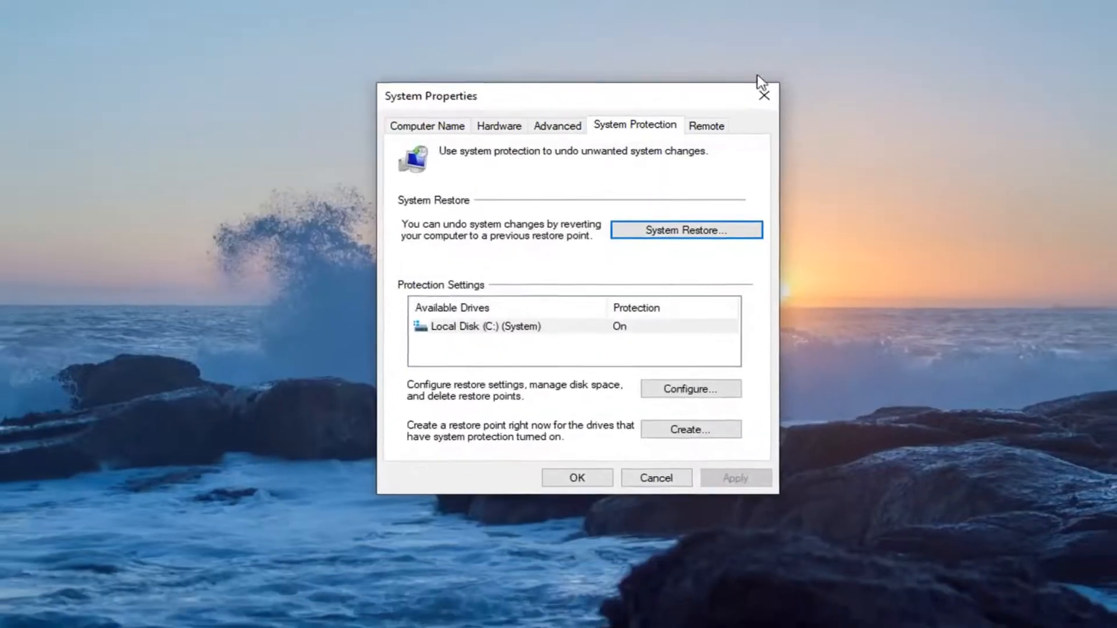
left_click(764, 95)
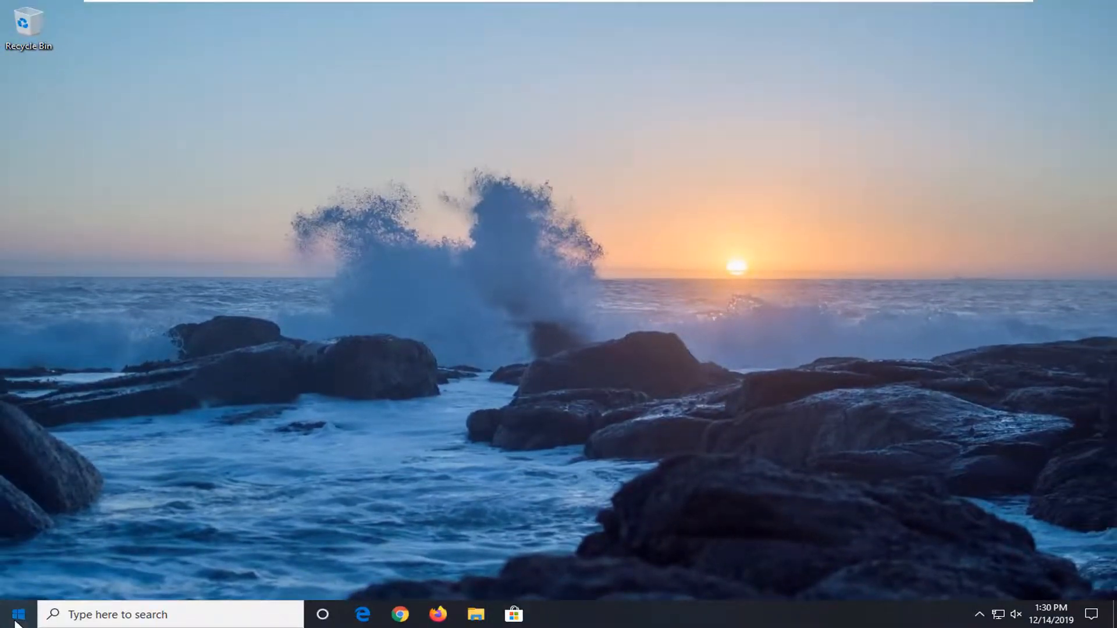
Step: Launch netplwiz from Start search and select the MDTech account
type("netp")
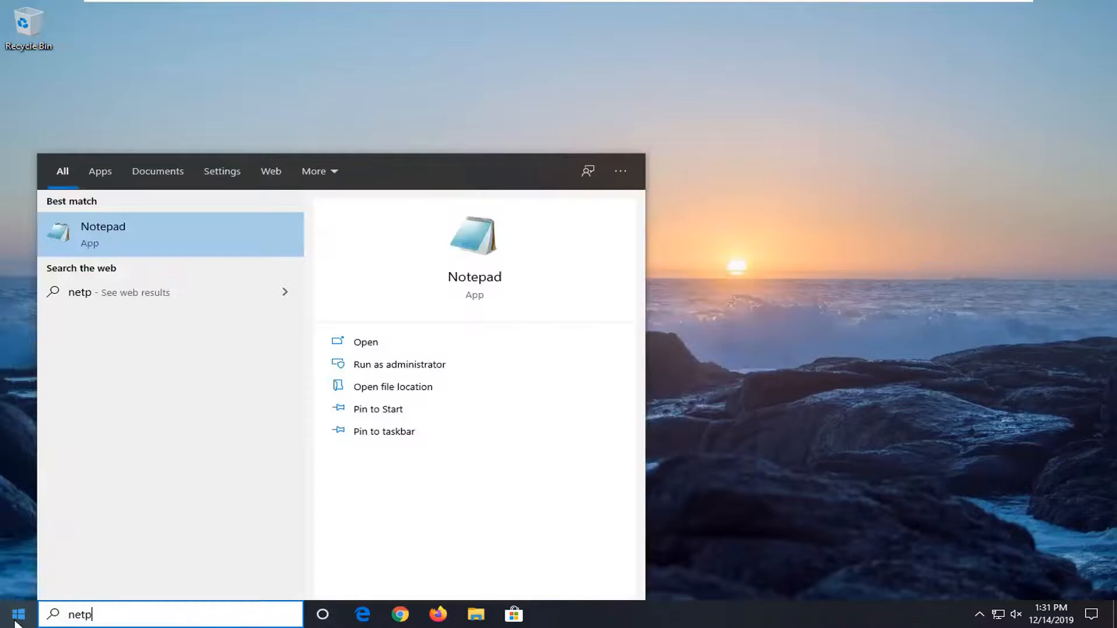
type("lwiz")
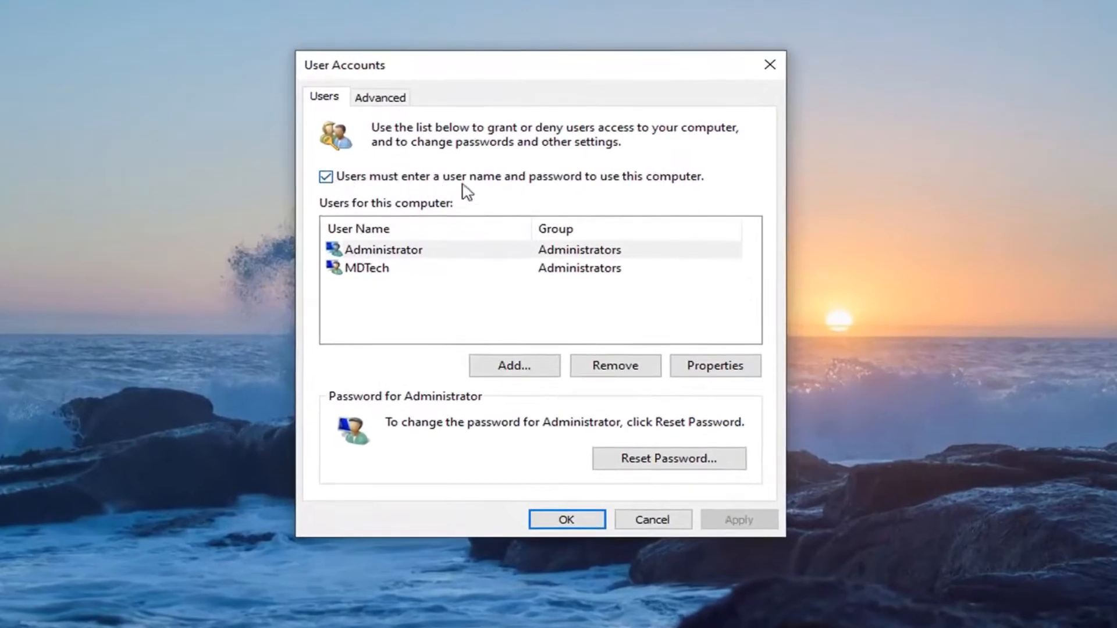
mouse_move(335, 192)
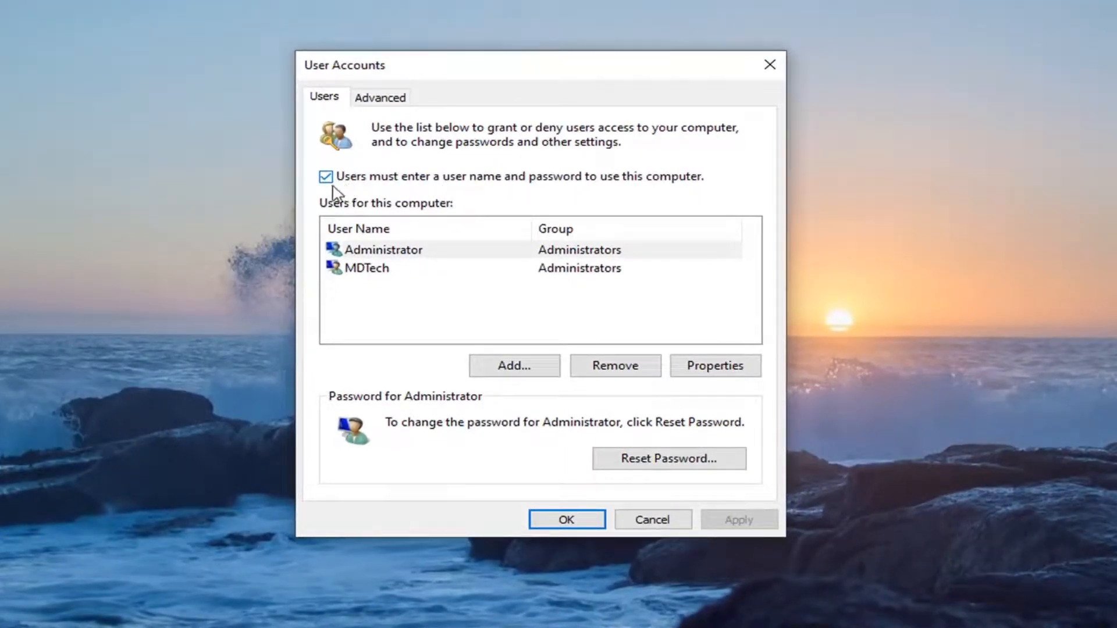
mouse_move(435, 302)
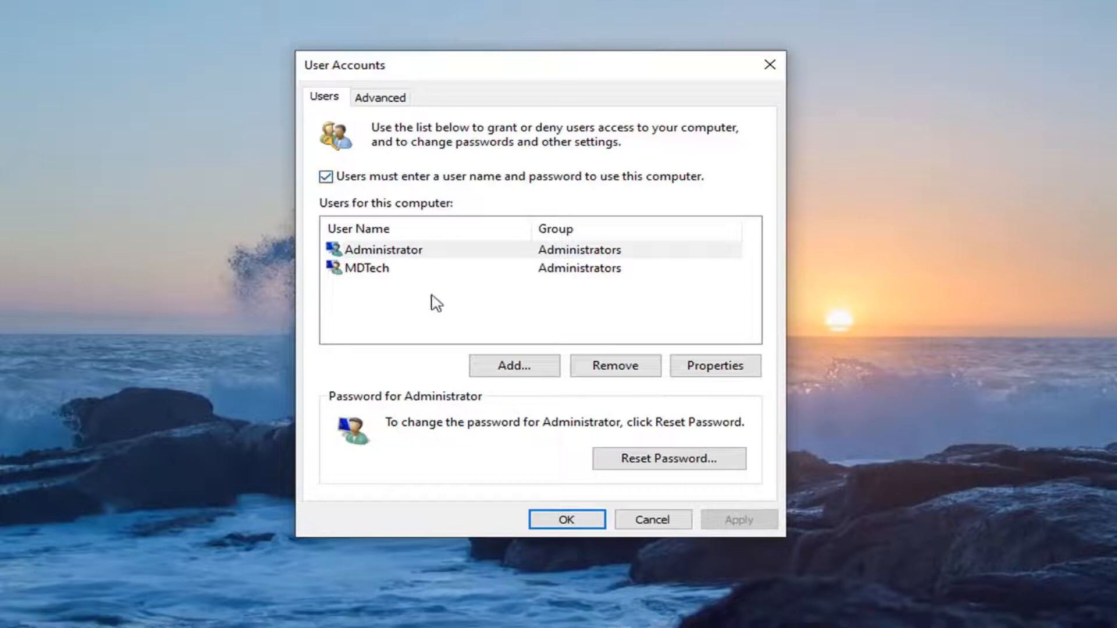
mouse_move(286, 195)
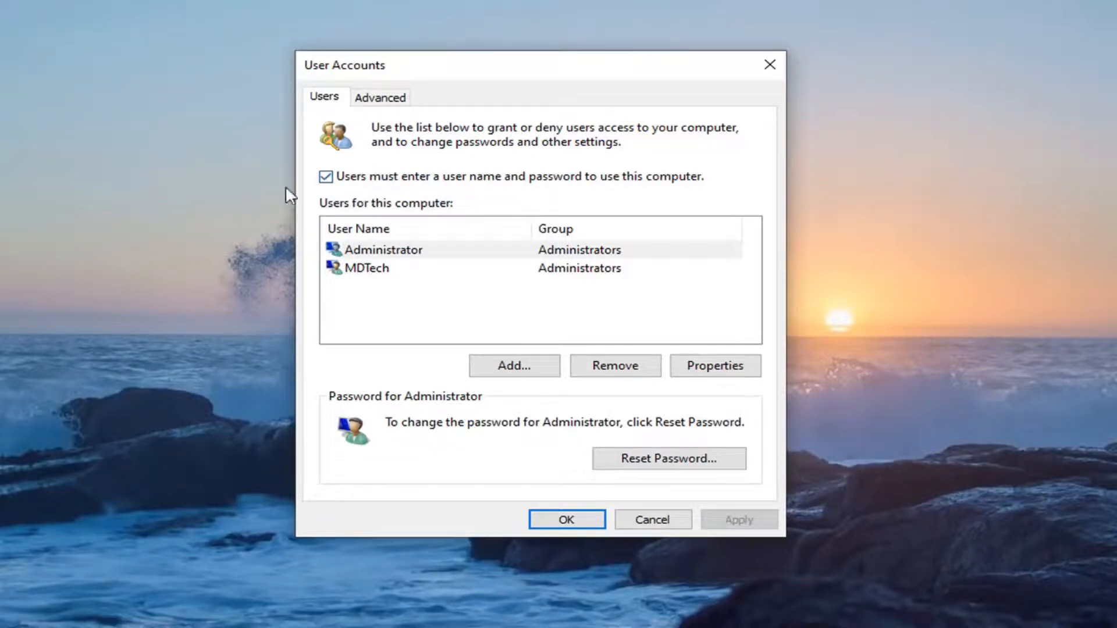
mouse_move(365, 207)
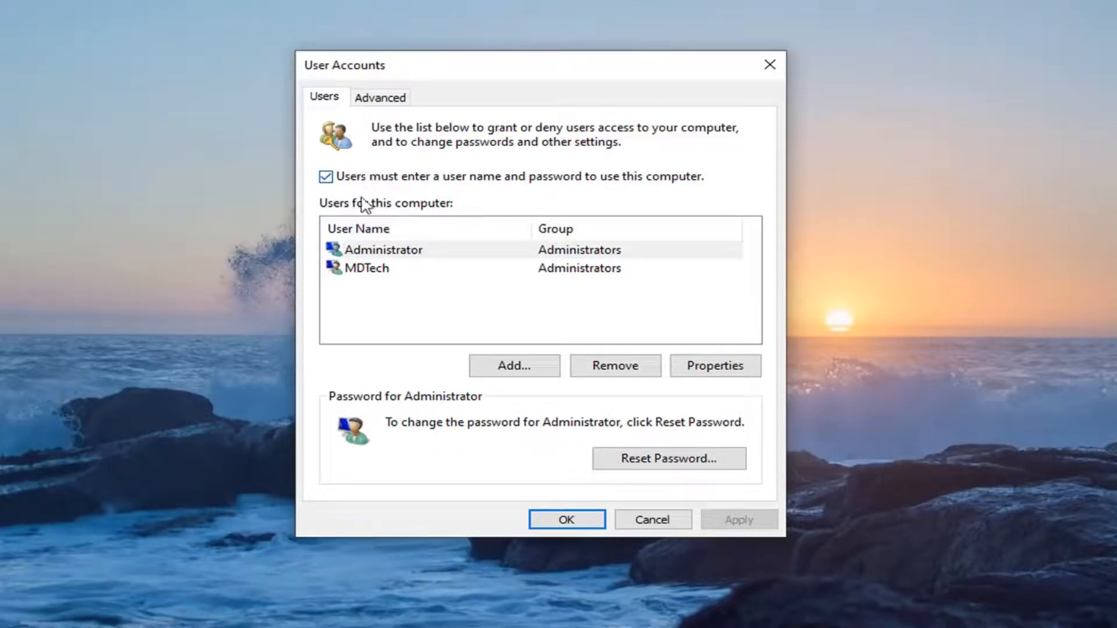
left_click(385, 268)
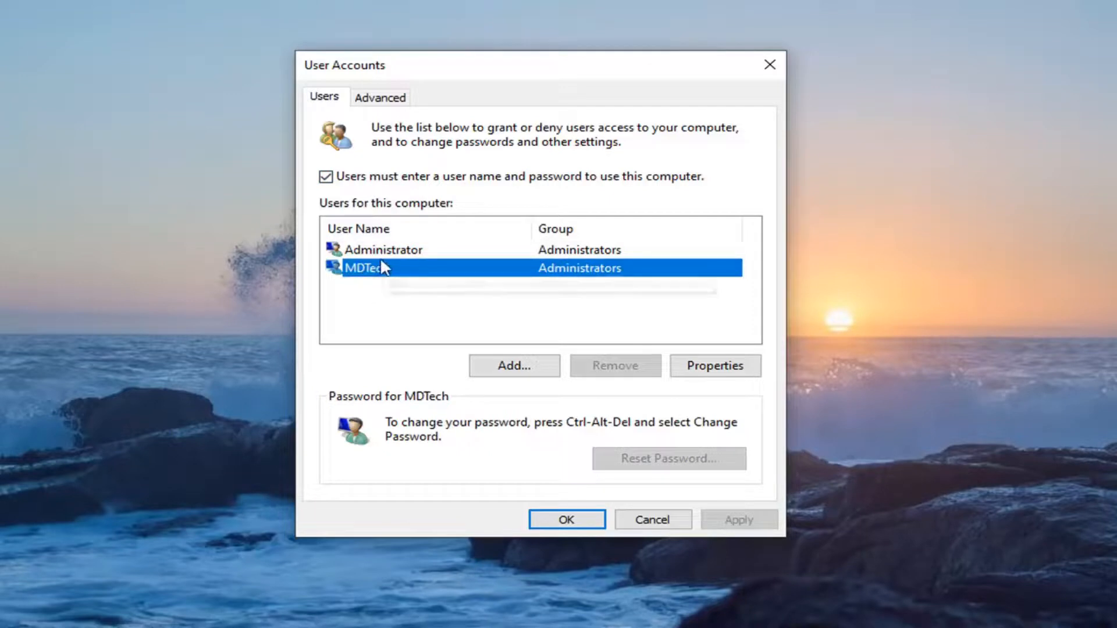
mouse_move(360, 206)
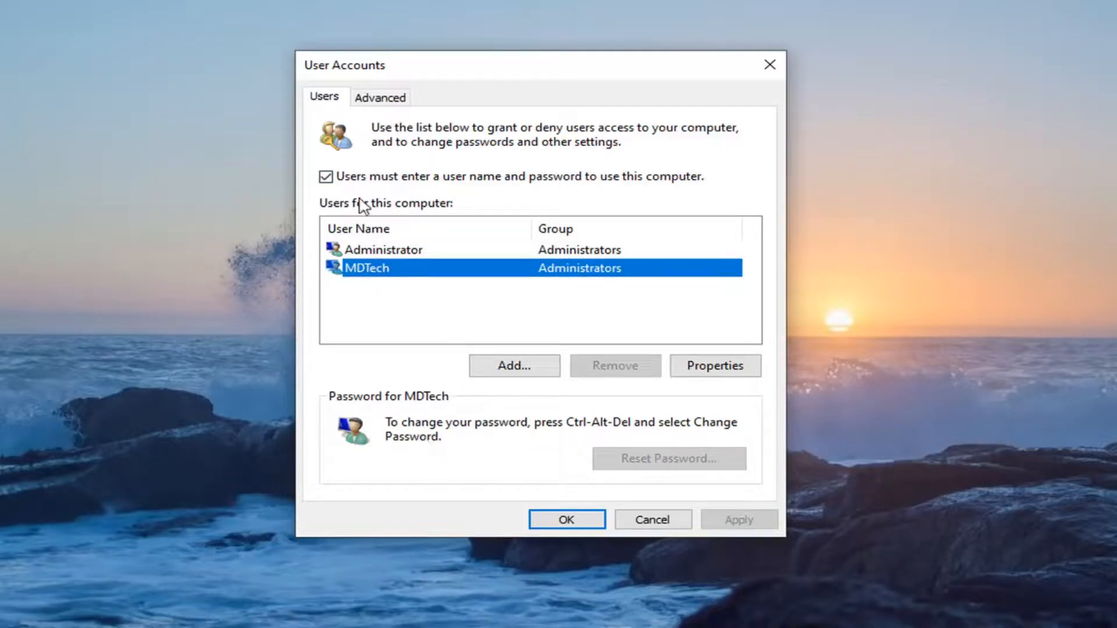
Step: Toggle 'Users must enter a user name and password' off and back on
left_click(326, 175)
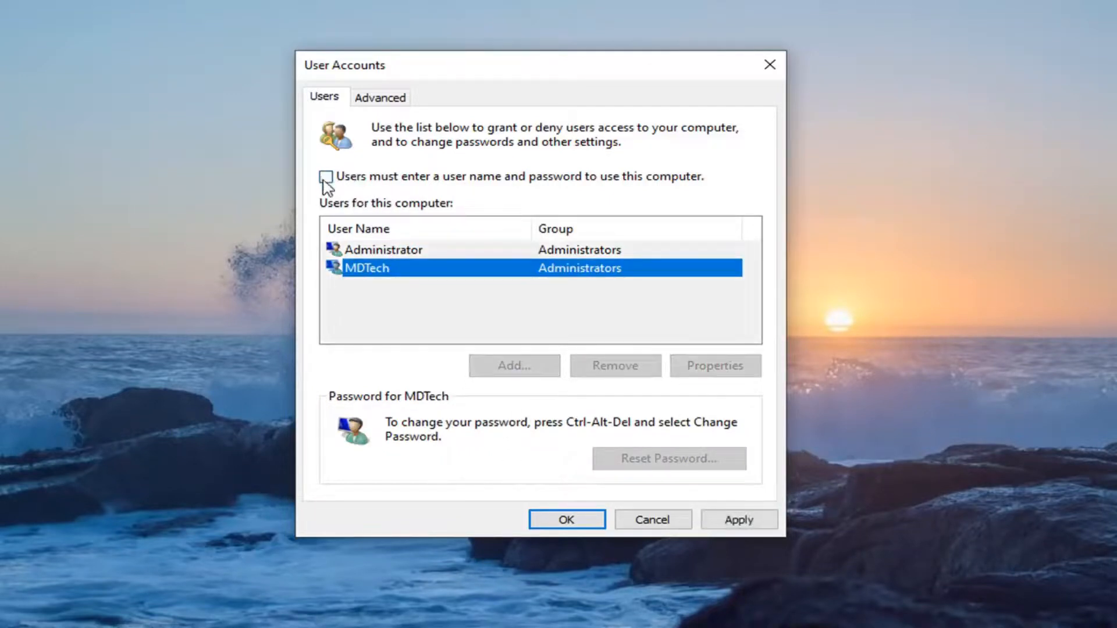
left_click(325, 177)
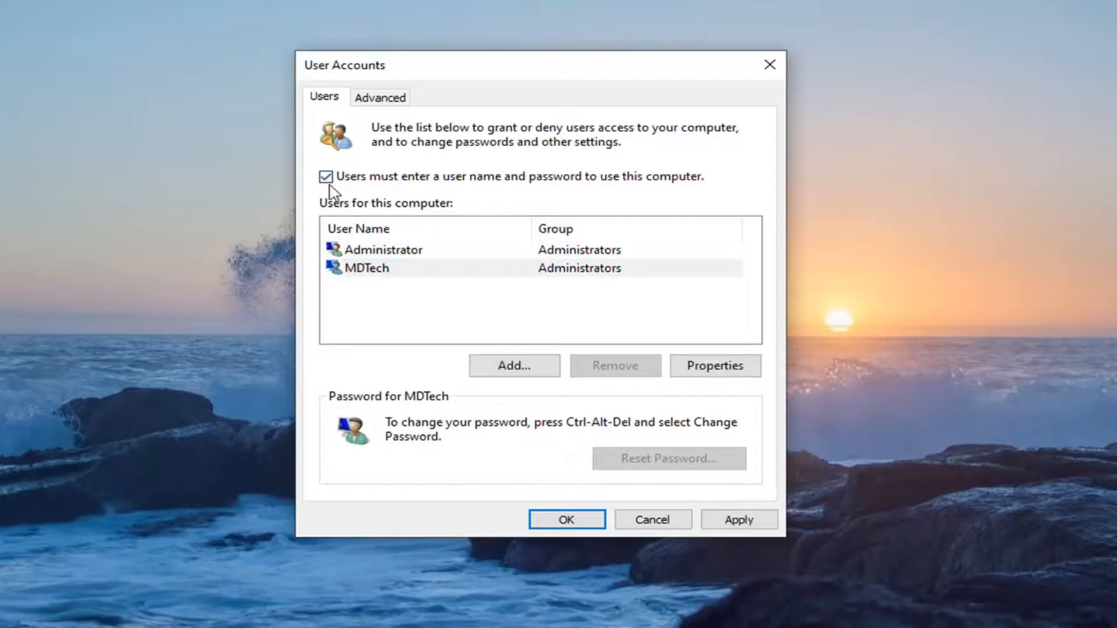
Step: Uncheck the password requirement, confirm automatic sign-in for MDTech with blank password, and close
left_click(325, 176)
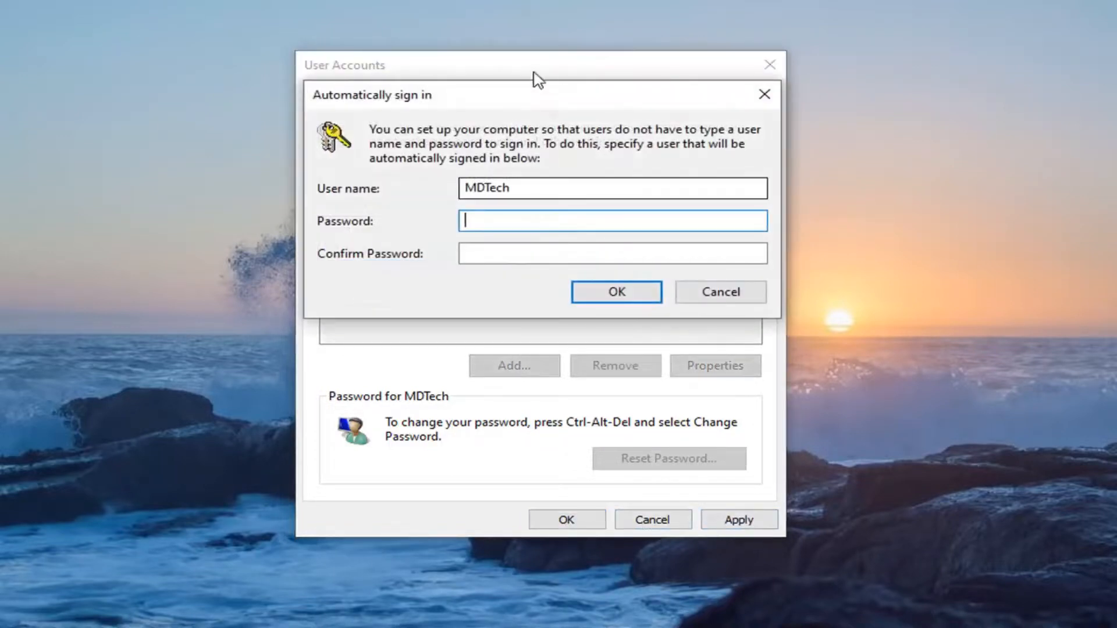
left_click(610, 253)
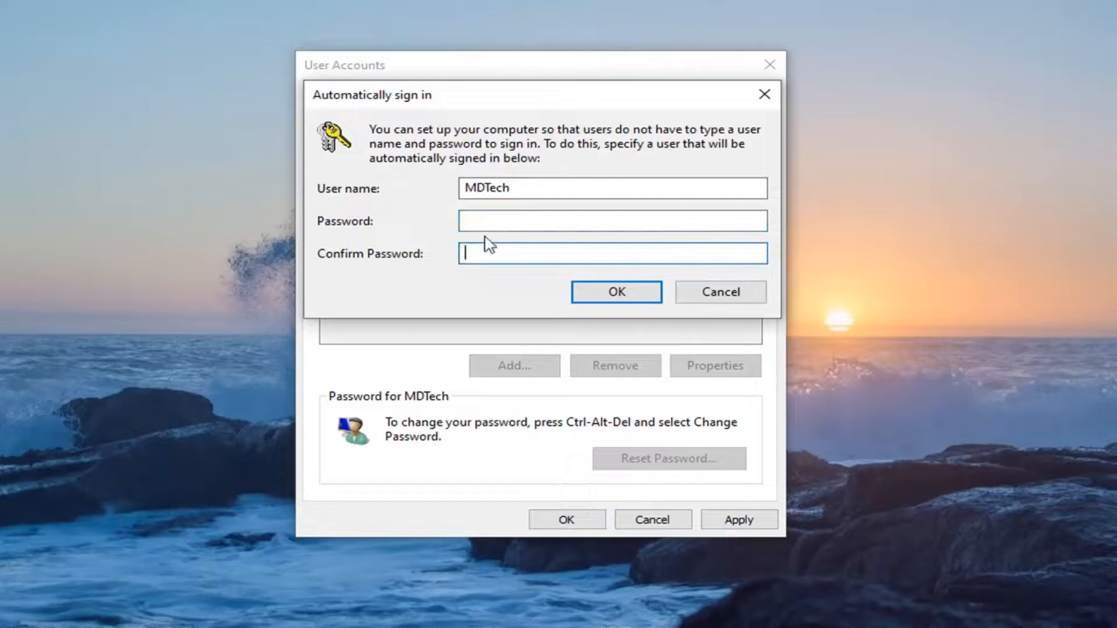
mouse_move(547, 299)
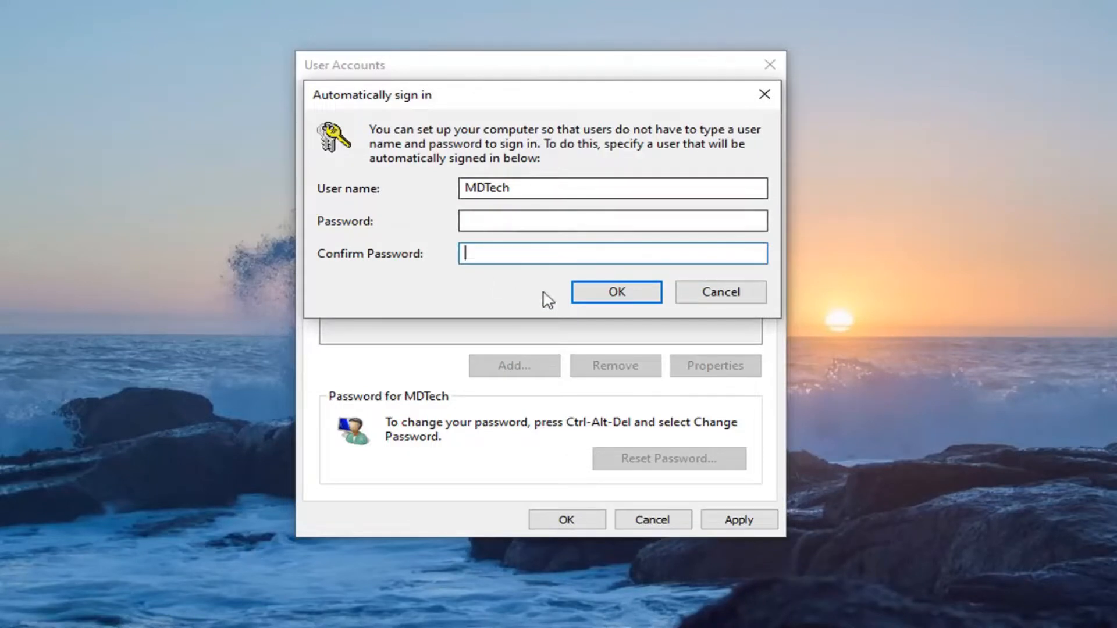
mouse_move(616, 292)
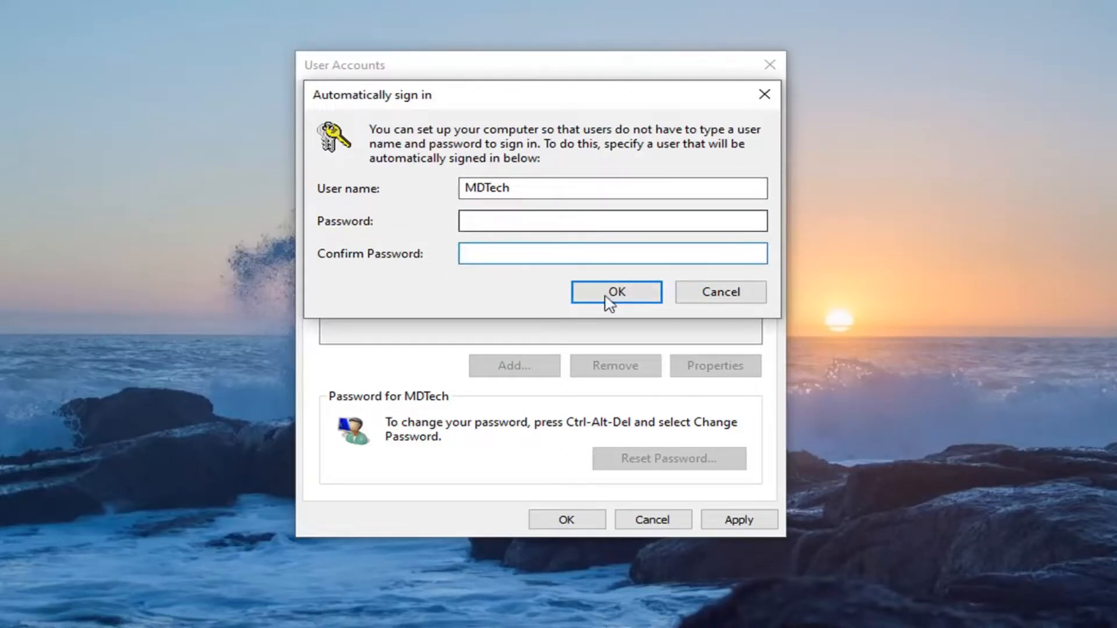
left_click(616, 292)
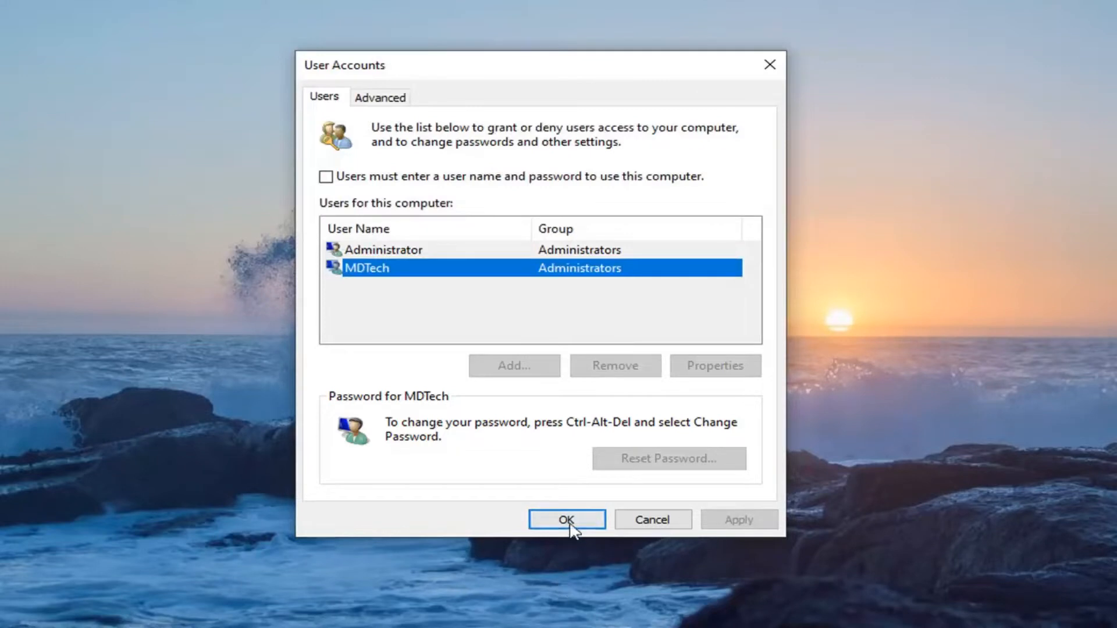
left_click(567, 519)
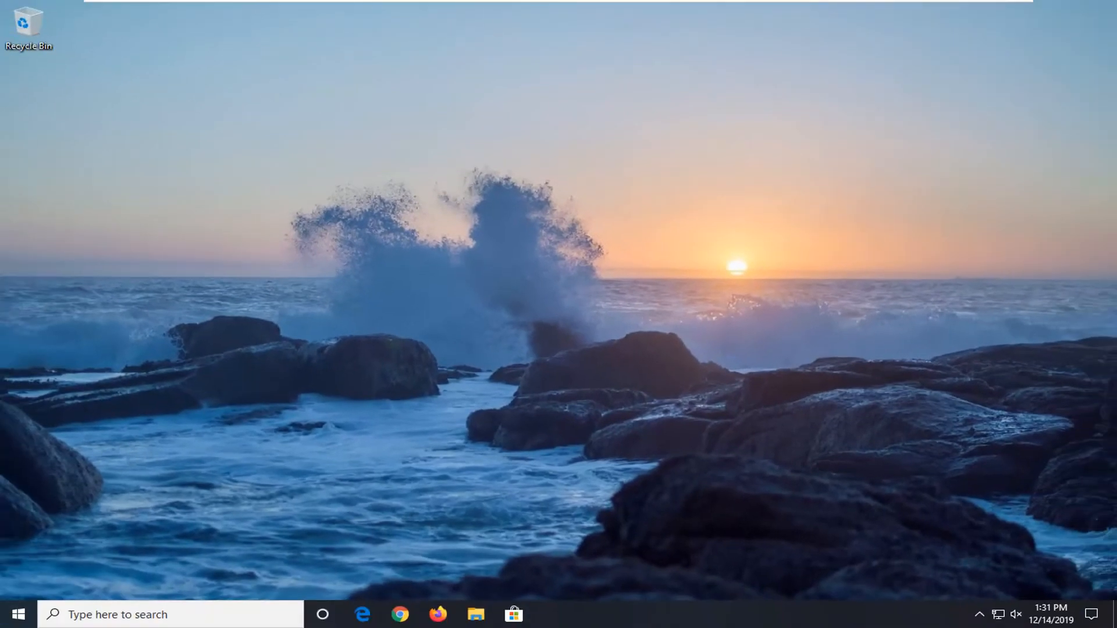